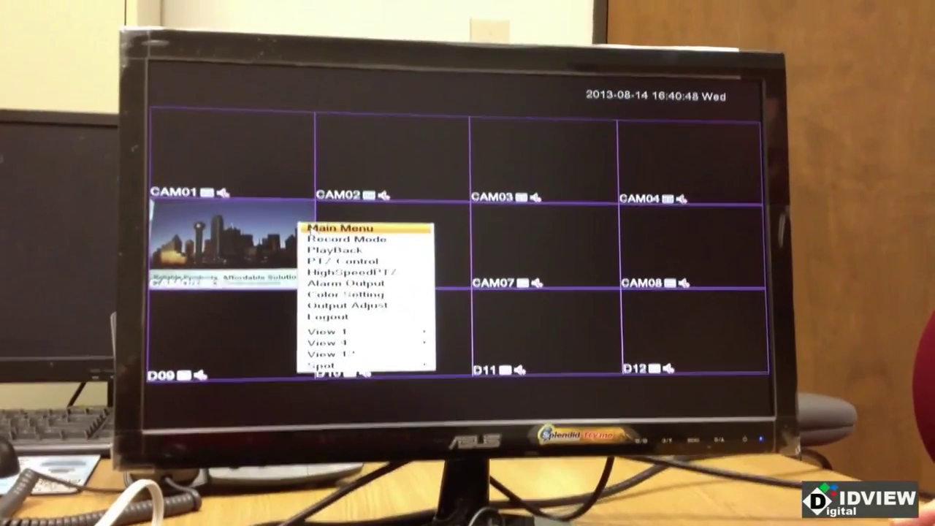
Open the main menu and reach the Wifi network service settings
left_click(340, 227)
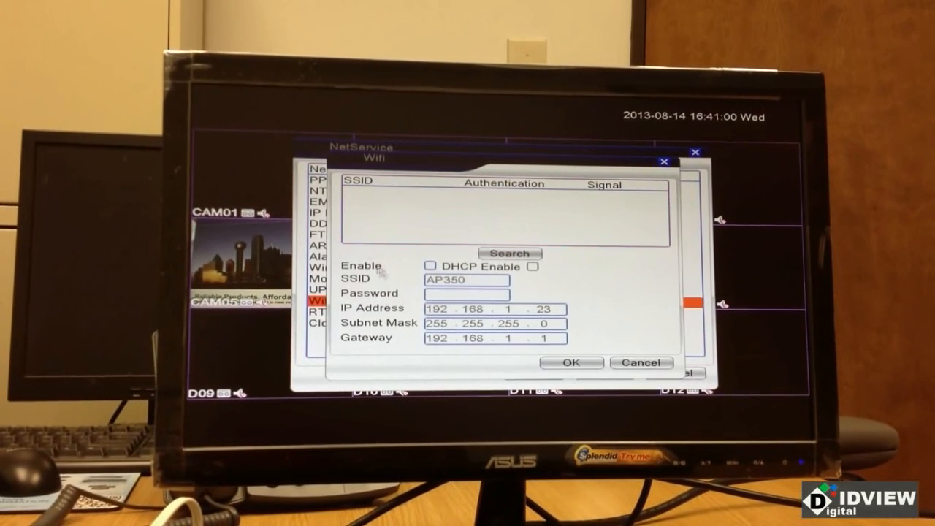
Enable WiFi and DHCP, scan for networks, and select IDVIEW_CC
left_click(430, 266)
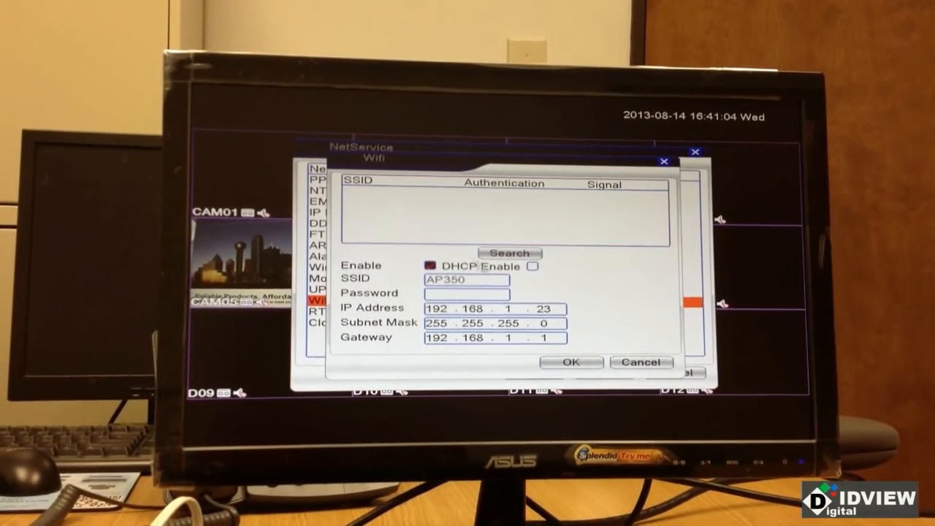
left_click(531, 266)
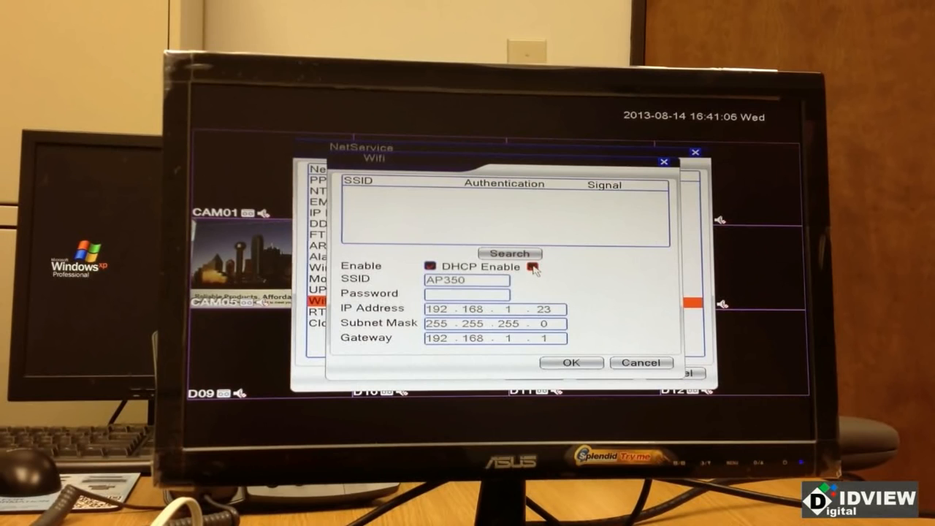
left_click(509, 252)
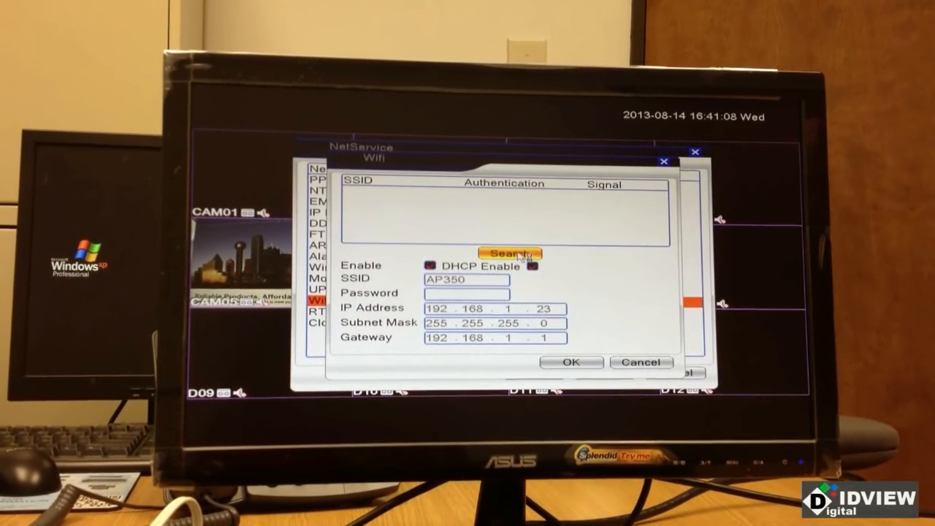
left_click(511, 252)
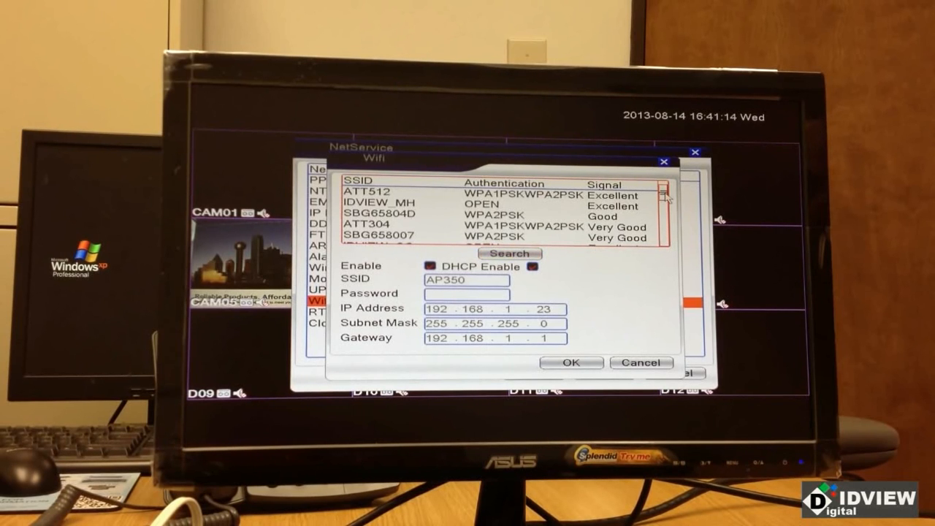
scroll("down", 3)
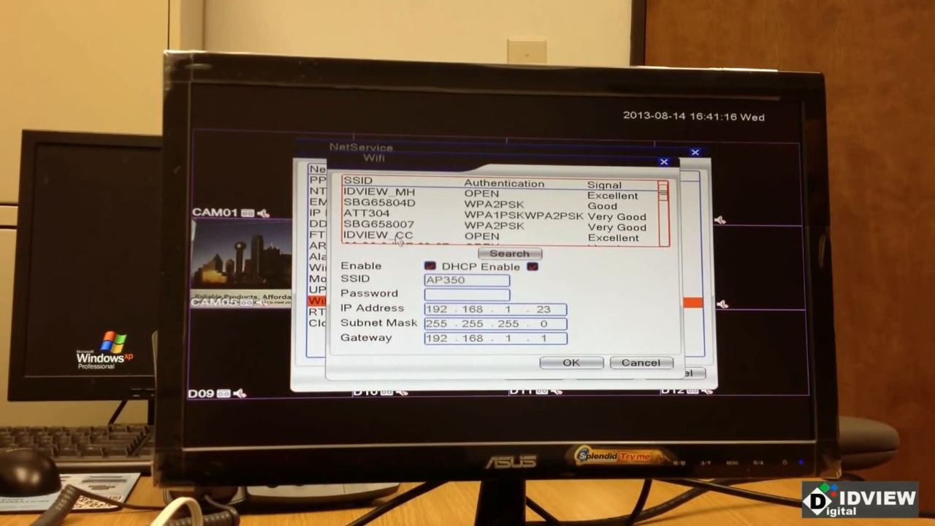
left_click(394, 235)
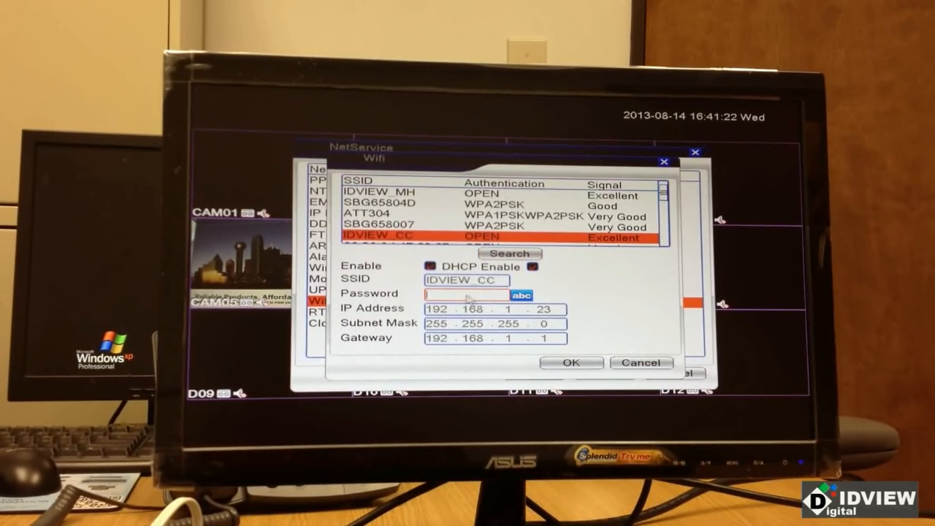
Enter the IDVIEW_CC password on the on-screen keyboard and save the Wifi settings
left_click(467, 293)
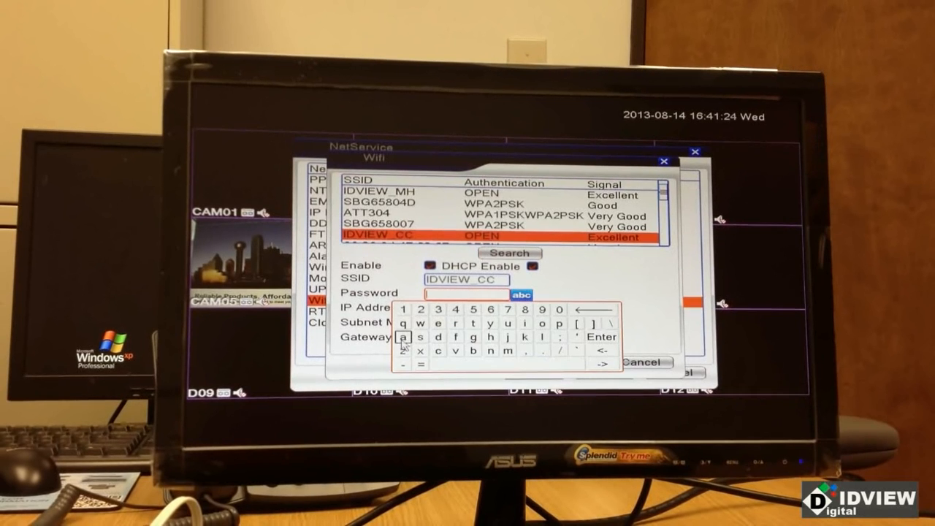
left_click(473, 352)
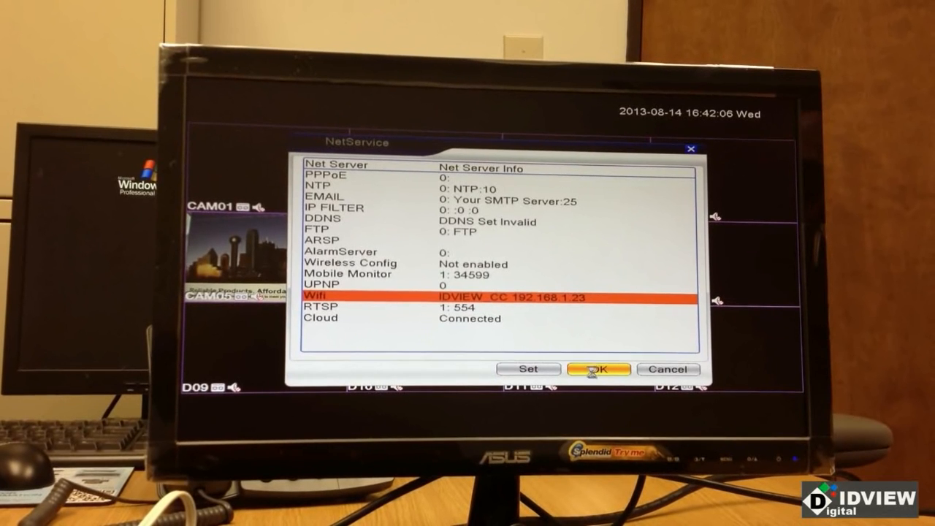
Save NetService, then open System > Digital > Digital channels for channel 9
left_click(597, 368)
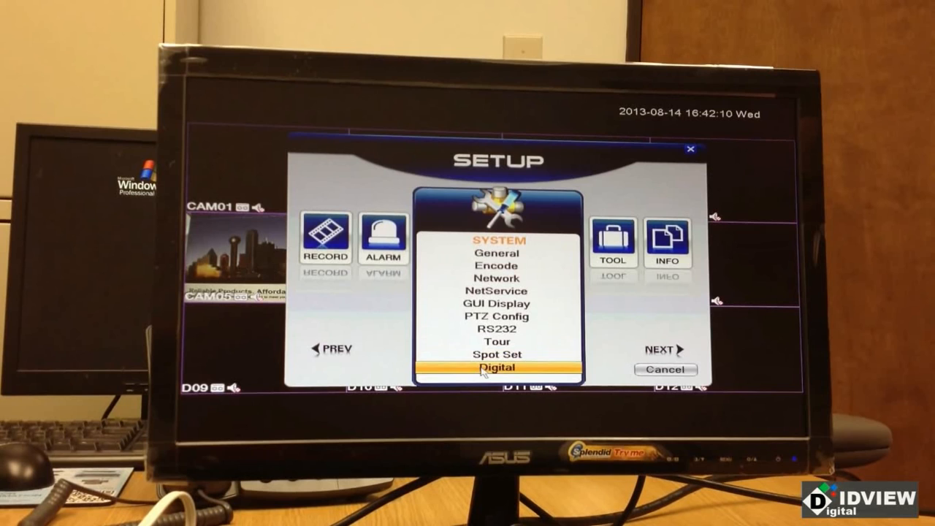
left_click(497, 368)
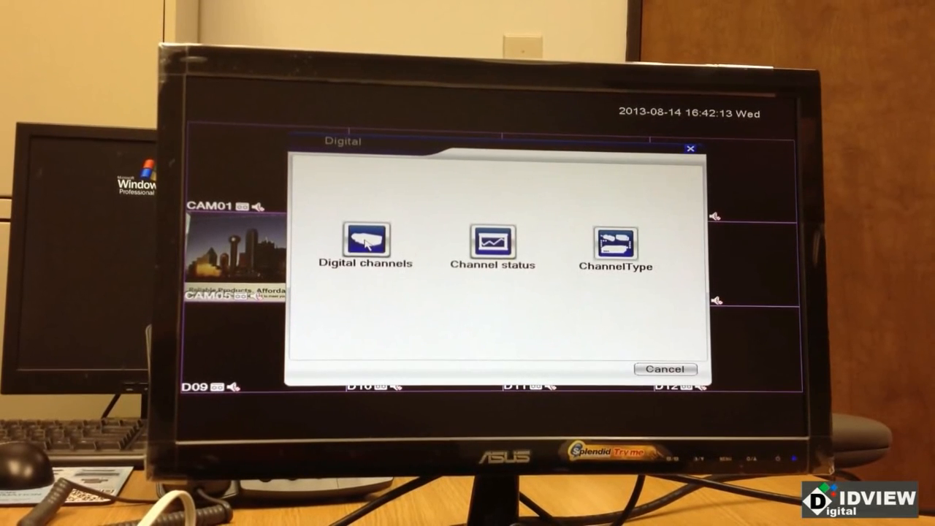
left_click(364, 246)
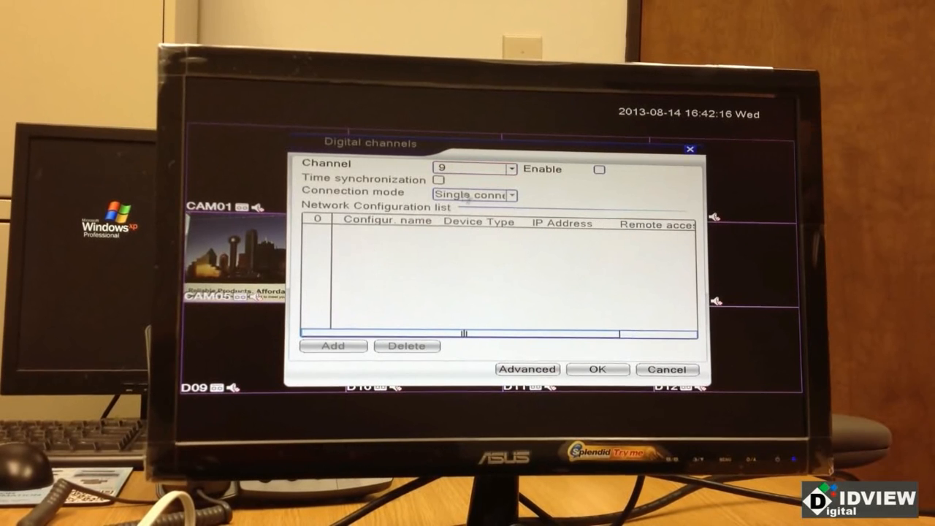
Enable channel 9 and add a remote configuration, searching for network cameras
left_click(598, 169)
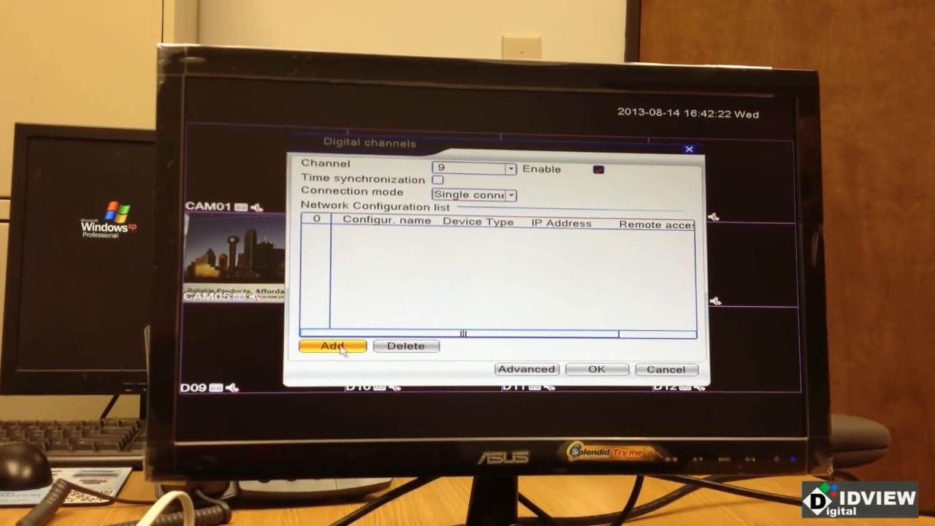
left_click(330, 346)
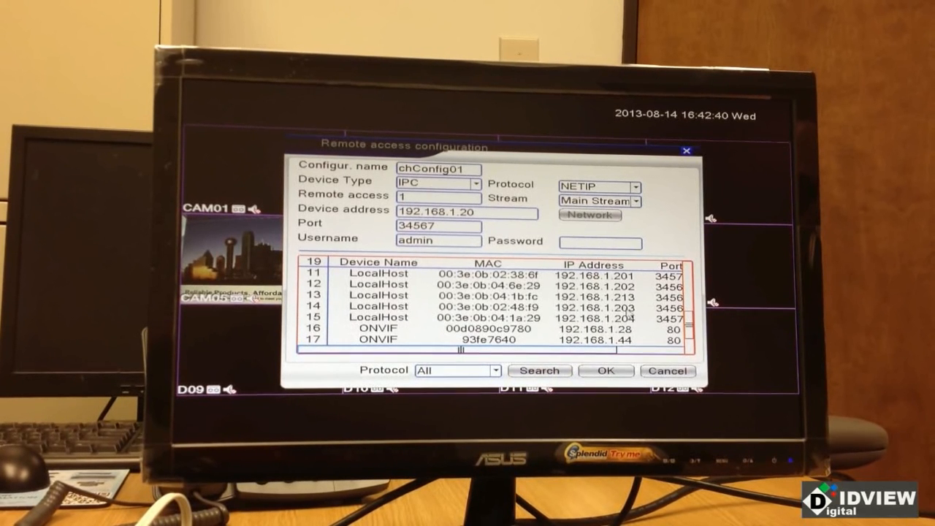
Assign the 192.168.1.203 camera to channel 9 via chConfig01 and exit to the grid
left_click(496, 311)
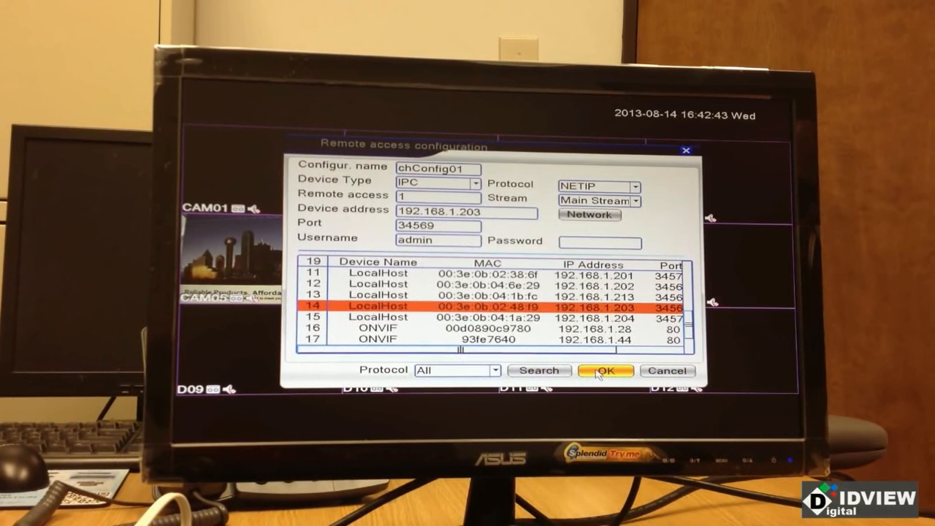
left_click(605, 370)
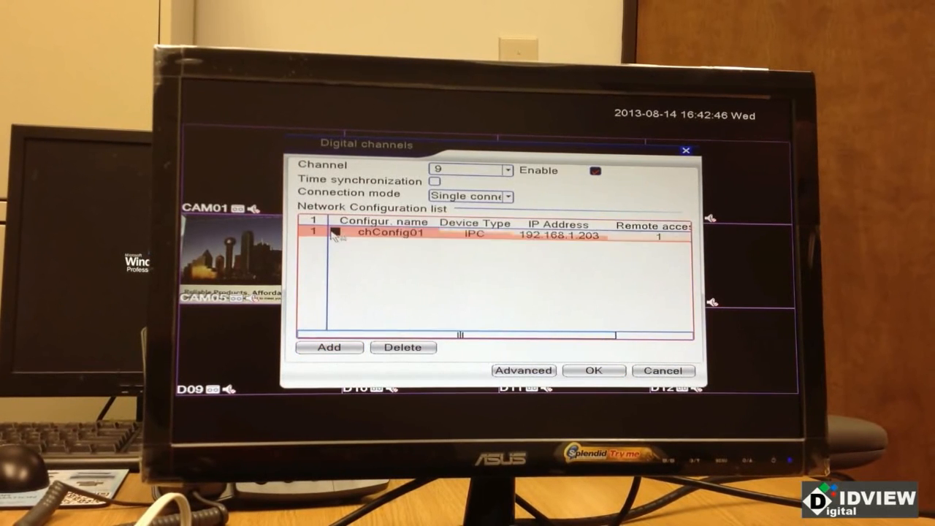
left_click(594, 371)
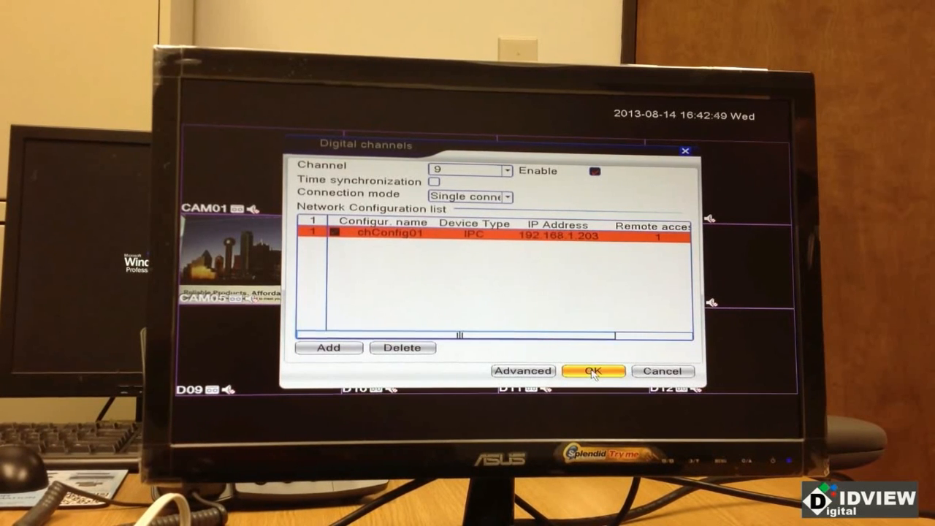
left_click(593, 371)
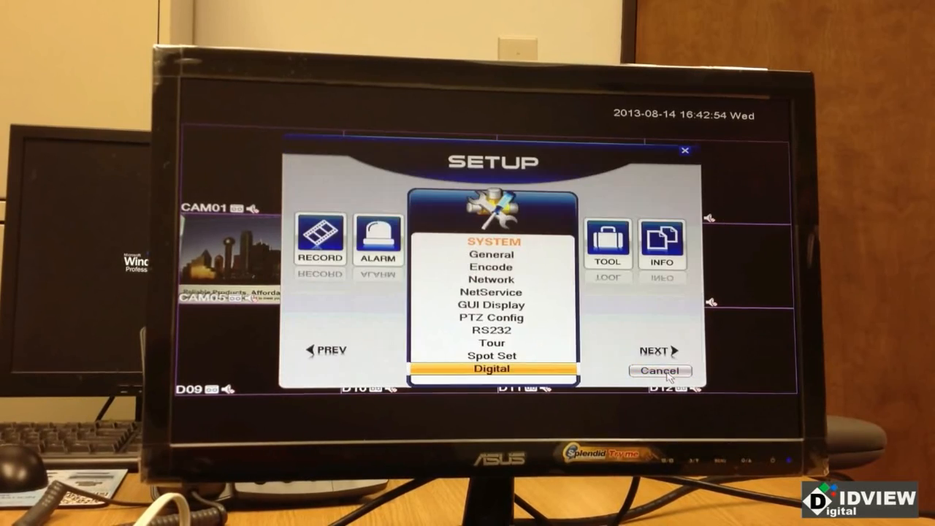
left_click(658, 370)
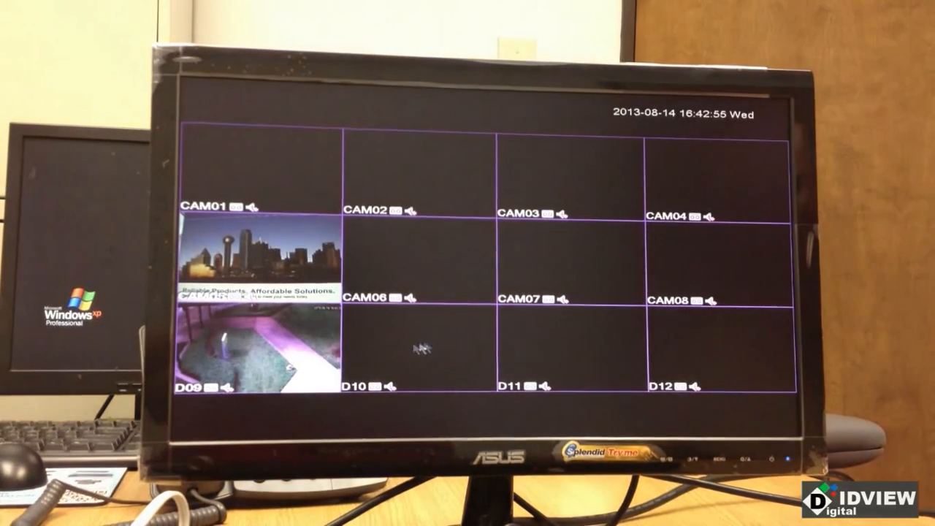